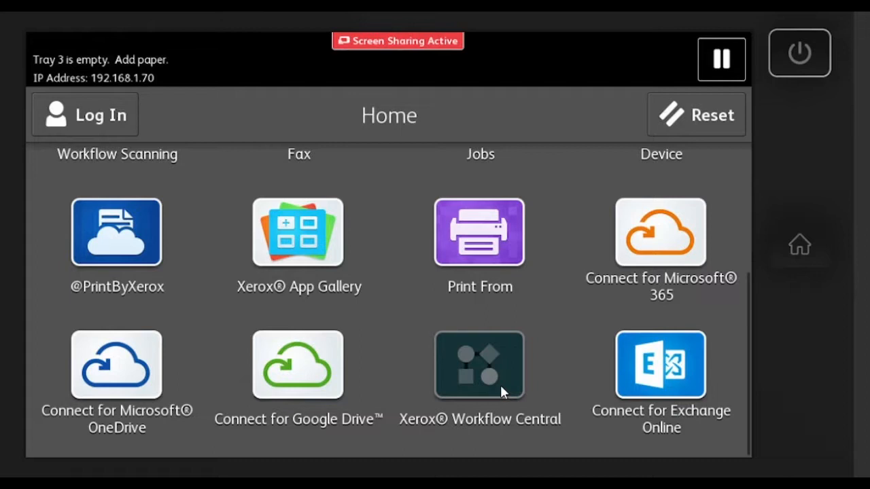
Sign in to Xerox Workflow Central at the printer with email and password, reaching the workflows list.
{"action": "left_click", "coordinate": [478, 366]}
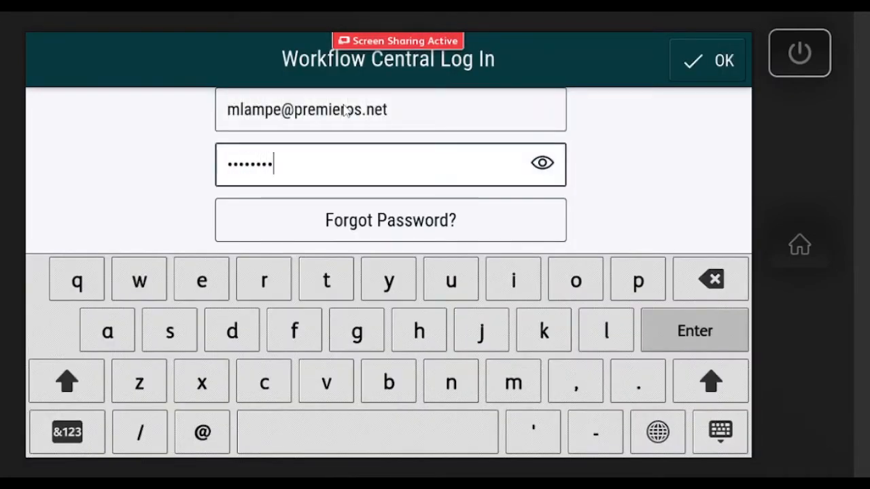
{"action": "left_click", "coordinate": [707, 60]}
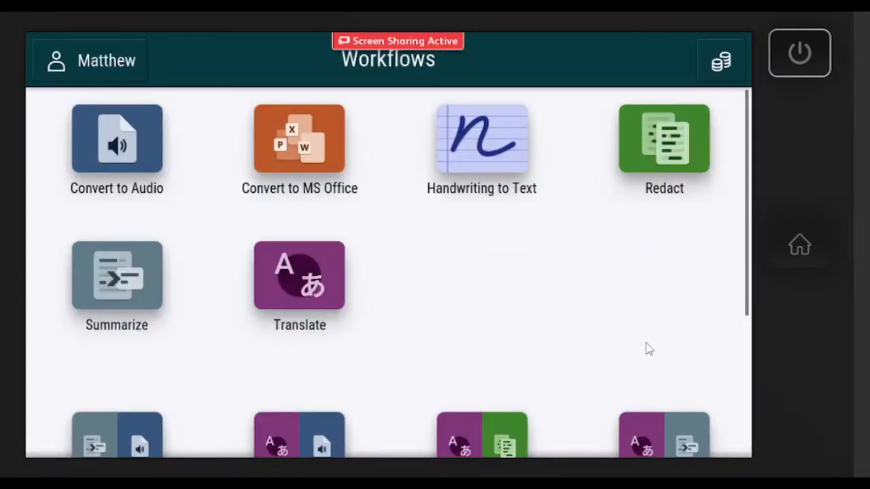
Start Convert to Audio, leave Page Selector off, and continue to the English input language.
{"action": "left_click", "coordinate": [117, 139]}
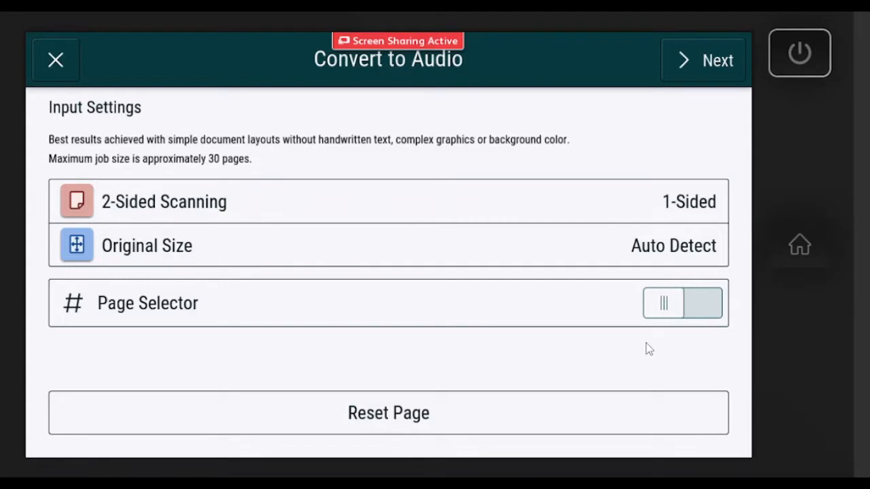
{"action": "left_click", "coordinate": [682, 301]}
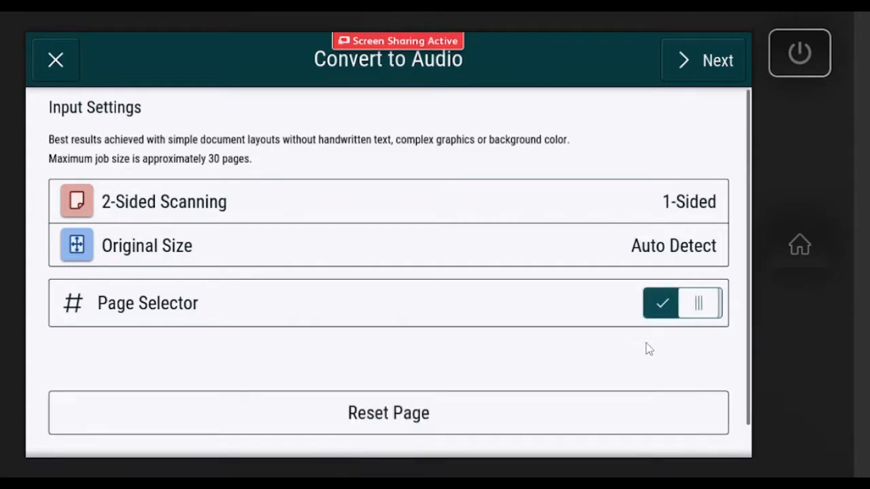
{"action": "left_click", "coordinate": [682, 303]}
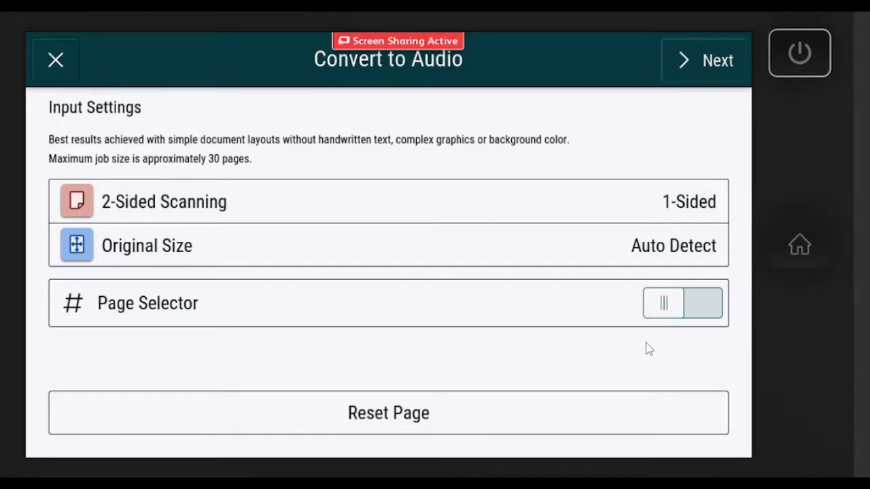
{"action": "left_click", "coordinate": [704, 59]}
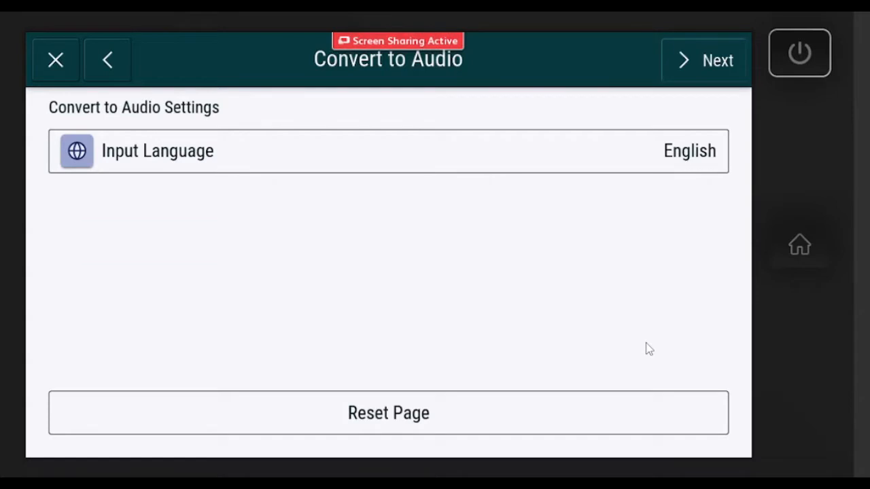
Review the MP3 output settings, toggle email delivery, and return to the top of the options.
{"action": "left_click", "coordinate": [703, 60]}
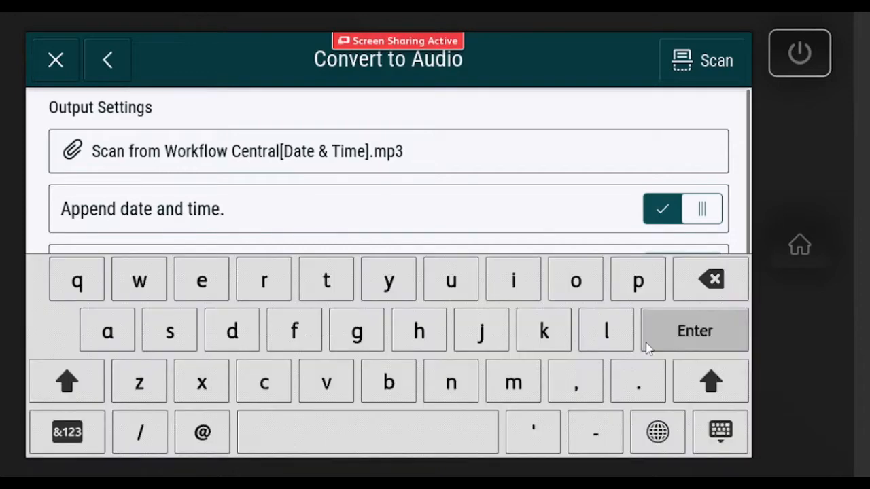
{"action": "scroll", "scroll_direction": "down", "scroll_amount": 3}
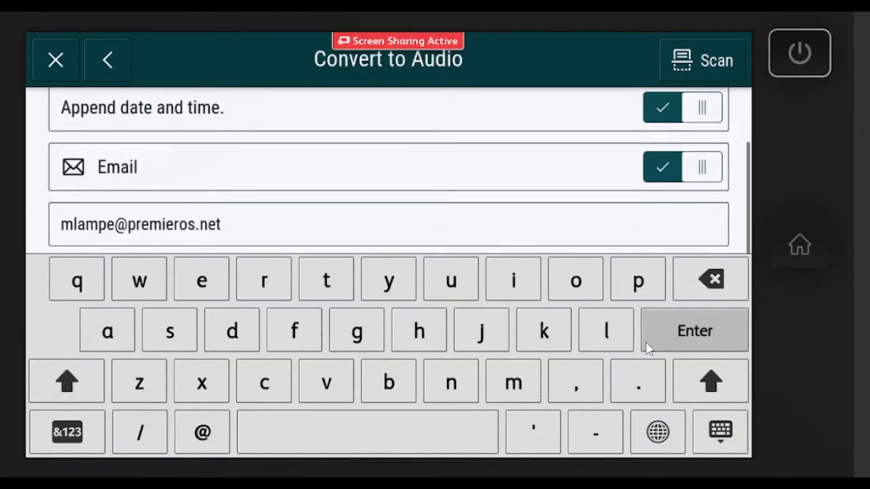
{"action": "left_click", "coordinate": [692, 330]}
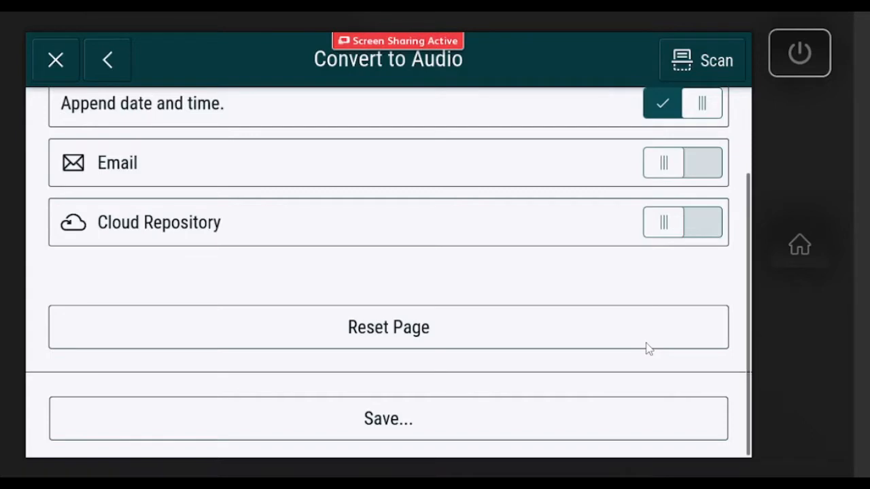
{"action": "scroll", "scroll_direction": "up", "scroll_amount": 3}
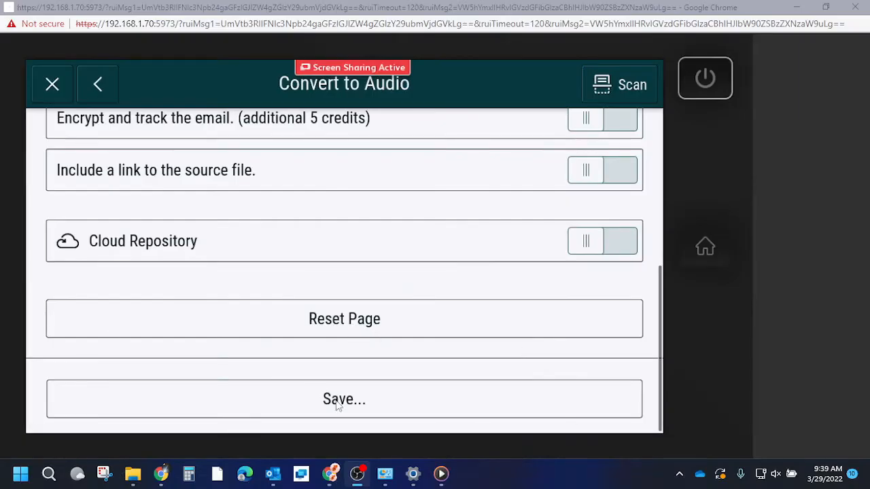
Save the audio conversion settings as a new workflow named 'Audio'.
{"action": "left_click", "coordinate": [344, 399]}
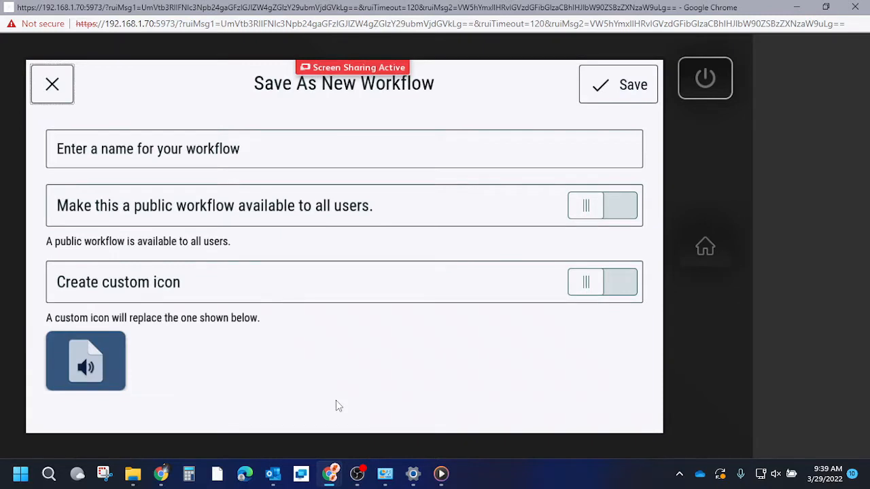
{"action": "left_click", "coordinate": [339, 148]}
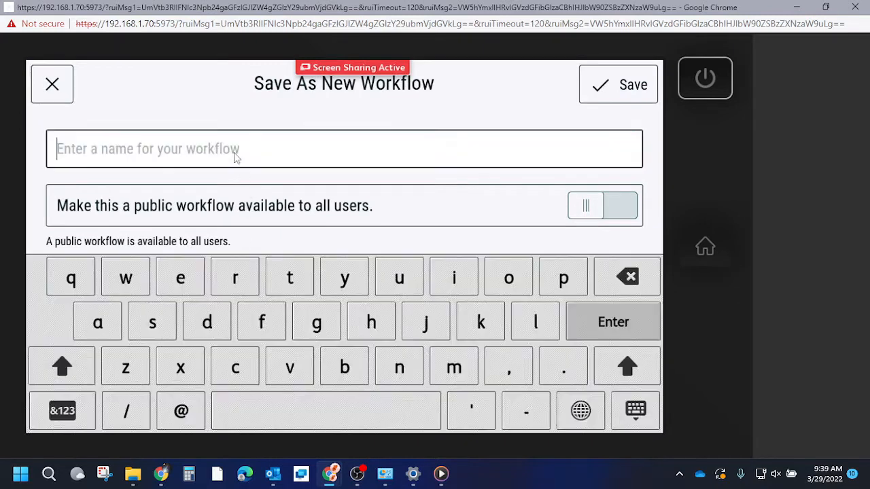
{"action": "type", "text": "Audio"}
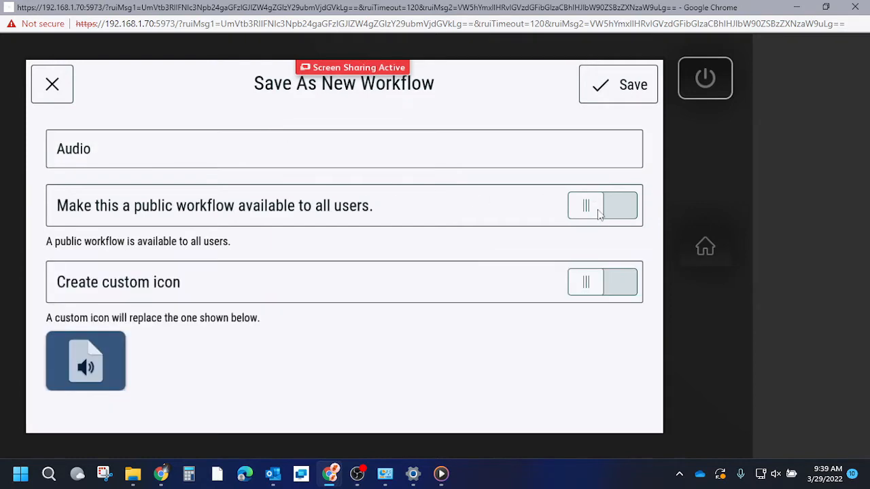
{"action": "mouse_move", "coordinate": [591, 277]}
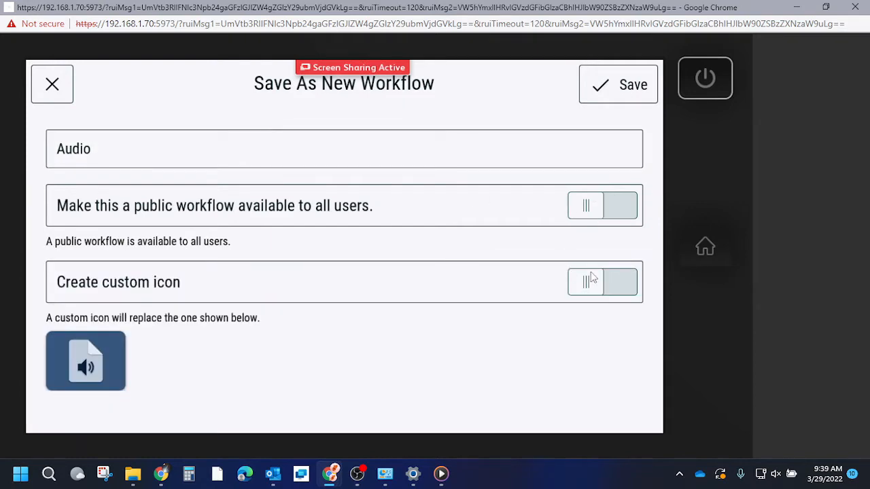
{"action": "left_click", "coordinate": [602, 281]}
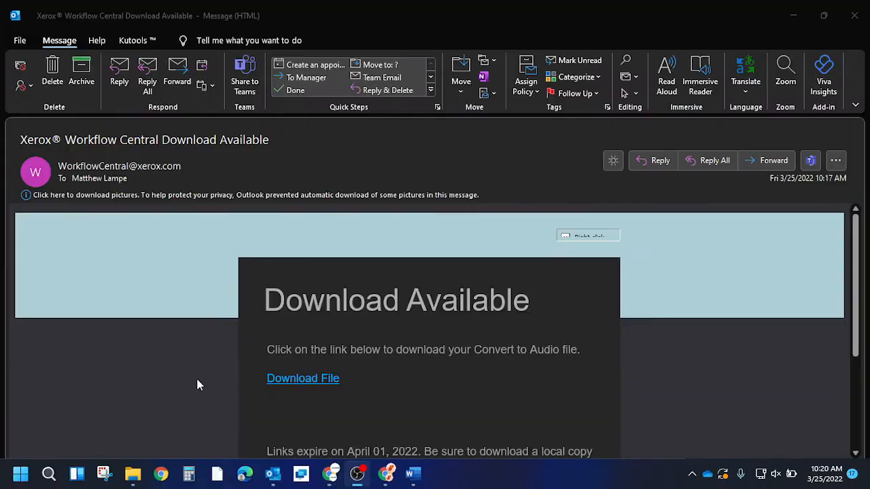
{"action": "mouse_move", "coordinate": [468, 370]}
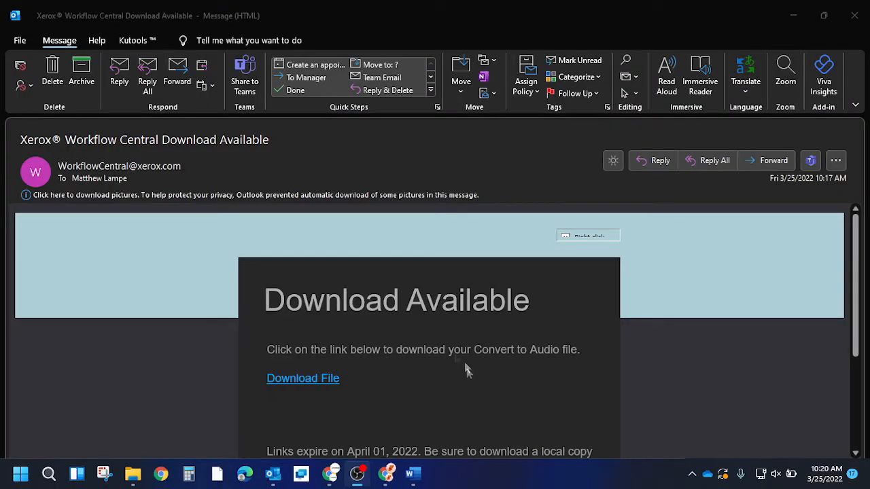
Download the converted MP3 from the Workflow Central email's Download File link.
{"action": "scroll", "scroll_direction": "down", "scroll_amount": 3}
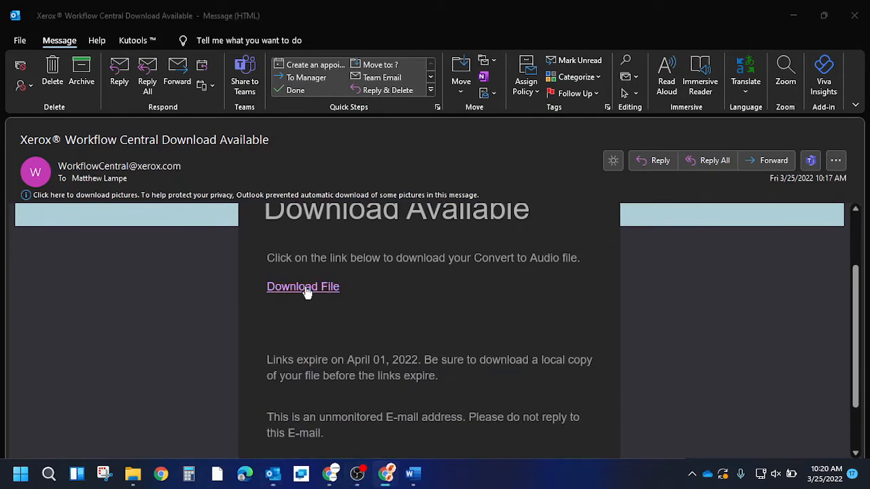
{"action": "left_click", "coordinate": [302, 286]}
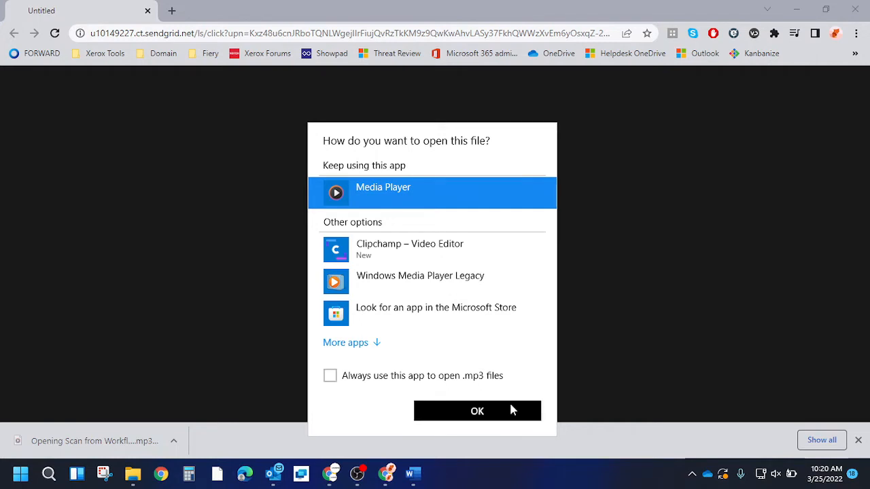
Play 'Scan from Workflow Central' in Media Player with the volume raised, then pause it.
{"action": "left_click", "coordinate": [477, 410]}
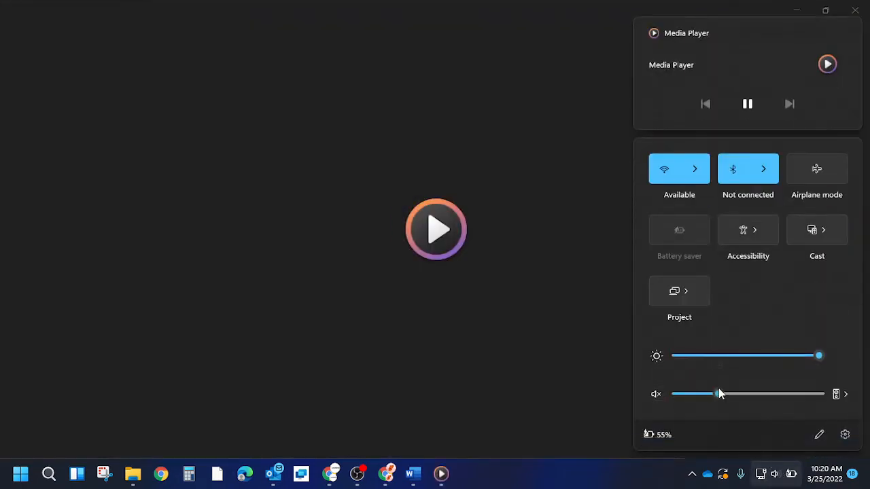
{"action": "left_click", "coordinate": [435, 228]}
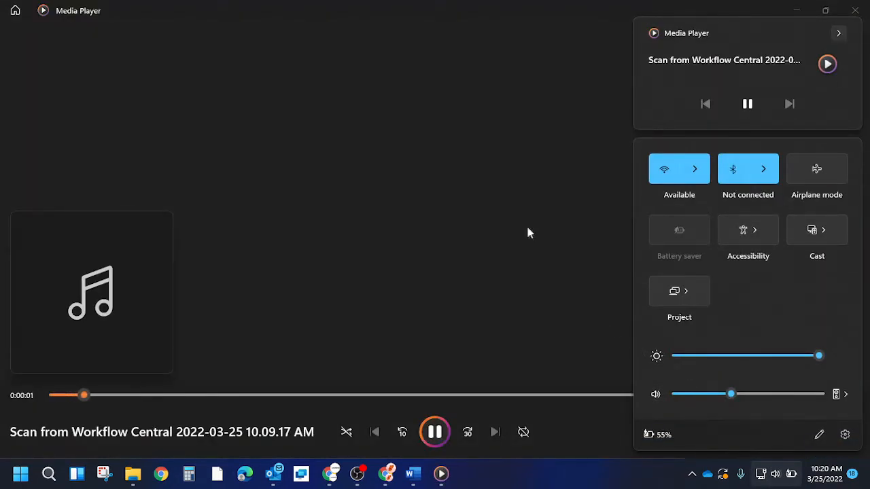
{"action": "left_click", "coordinate": [530, 233]}
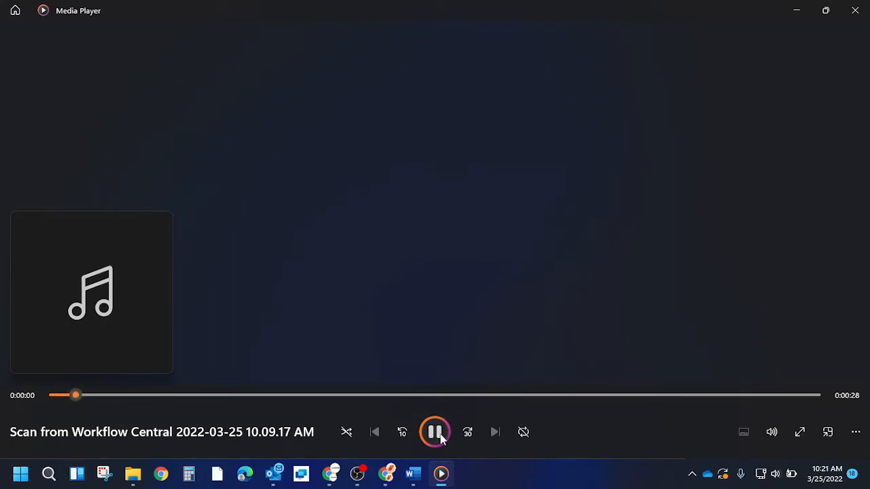
{"action": "left_click", "coordinate": [435, 432]}
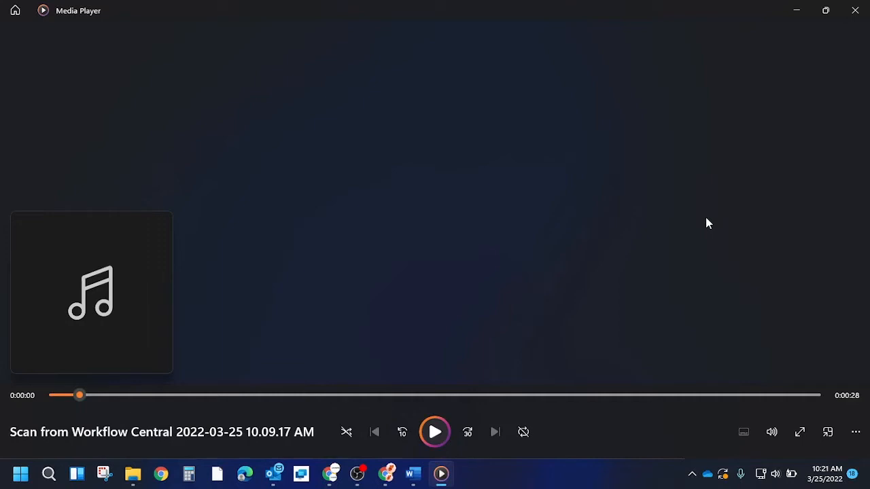
{"action": "mouse_move", "coordinate": [855, 10]}
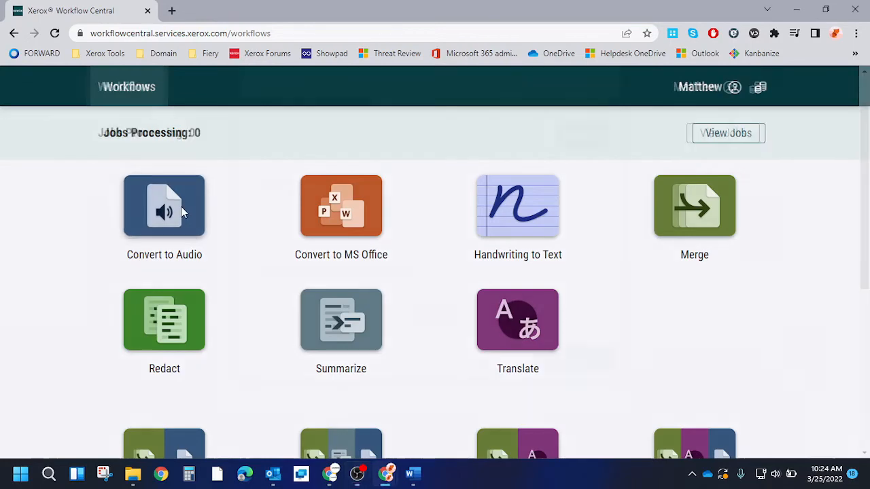
Open the web Convert to Audio workflow, then bring up the Word document with the printer-software text.
{"action": "left_click", "coordinate": [163, 206]}
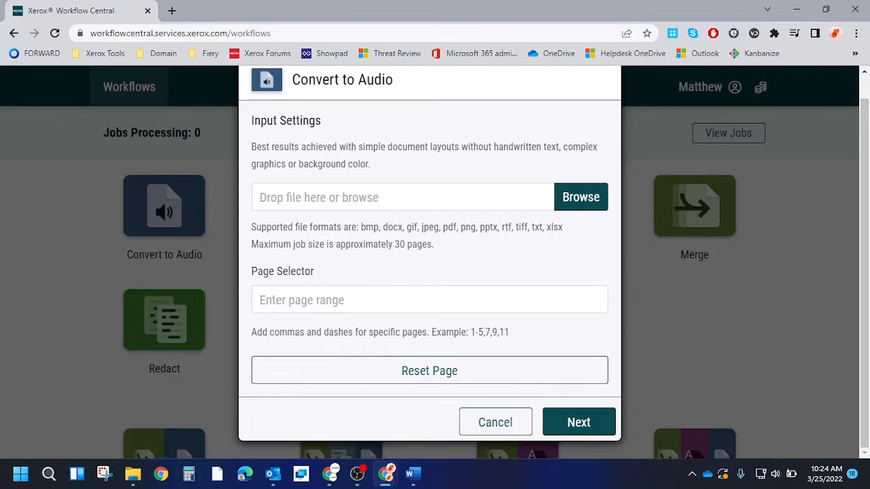
{"action": "left_click", "coordinate": [412, 473]}
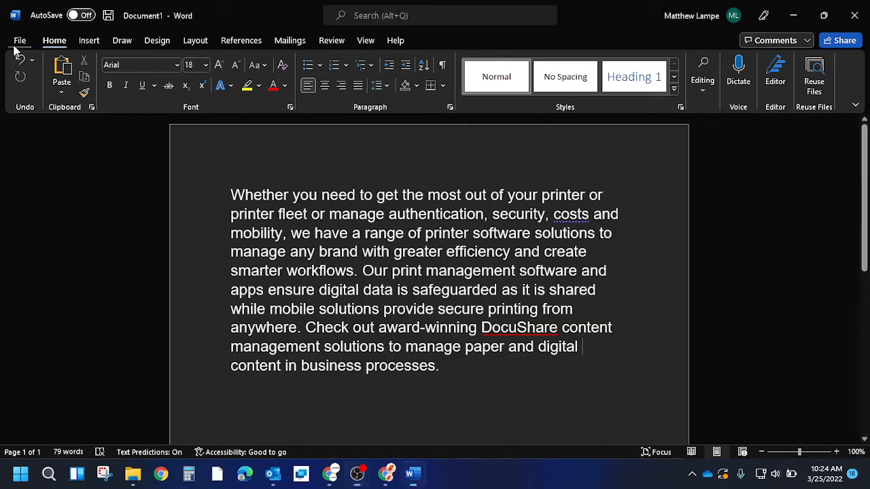
Save the printer-software paragraph as a Word document in Downloads and return to Workflow Central.
{"action": "left_click", "coordinate": [21, 40]}
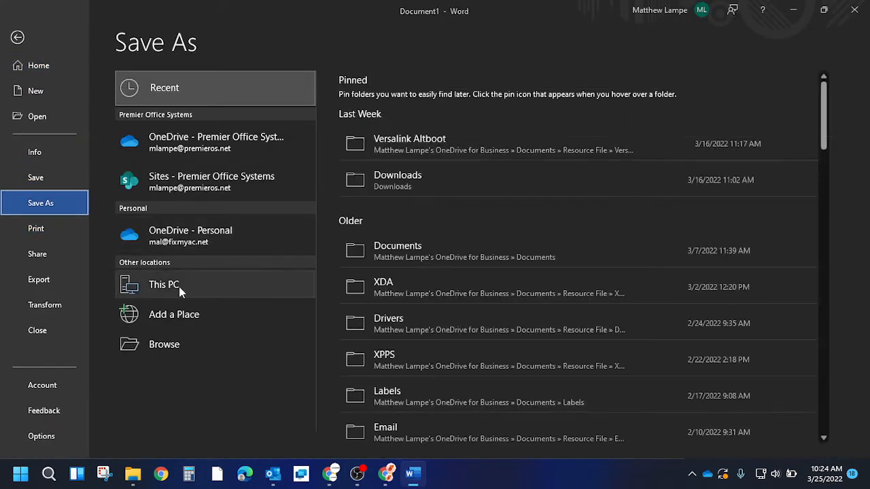
{"action": "left_click", "coordinate": [163, 284]}
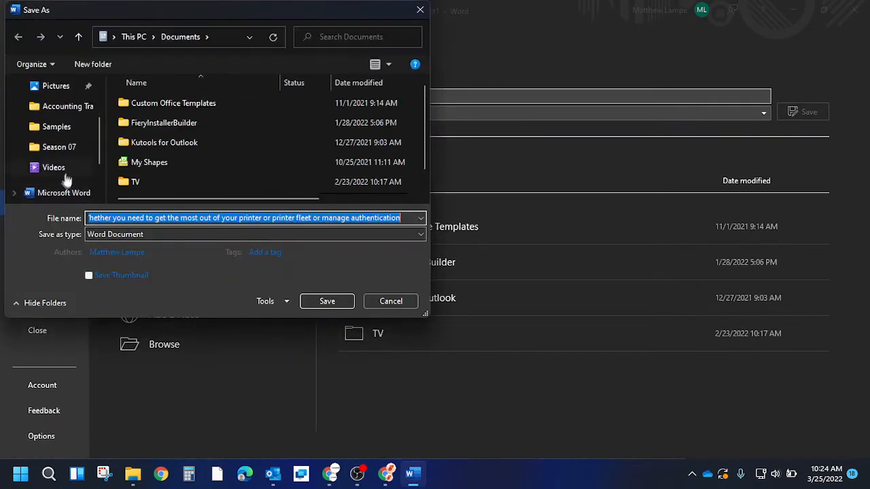
{"action": "left_click", "coordinate": [60, 130]}
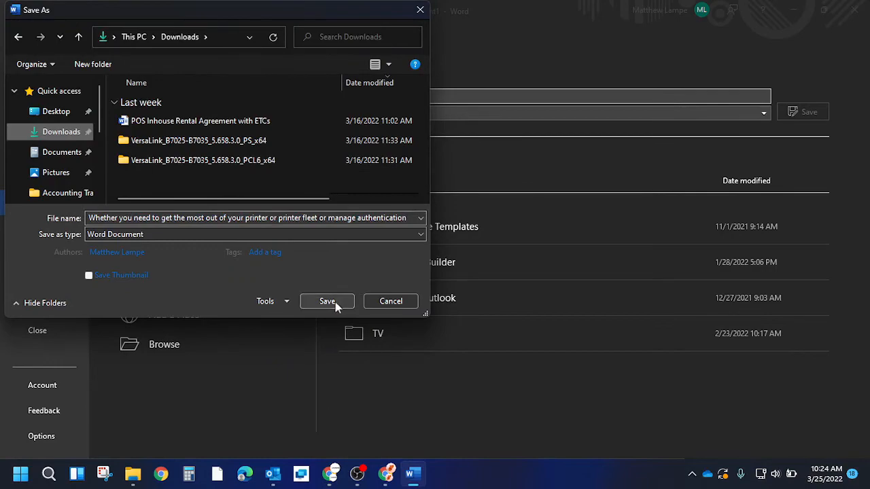
{"action": "left_click", "coordinate": [326, 301]}
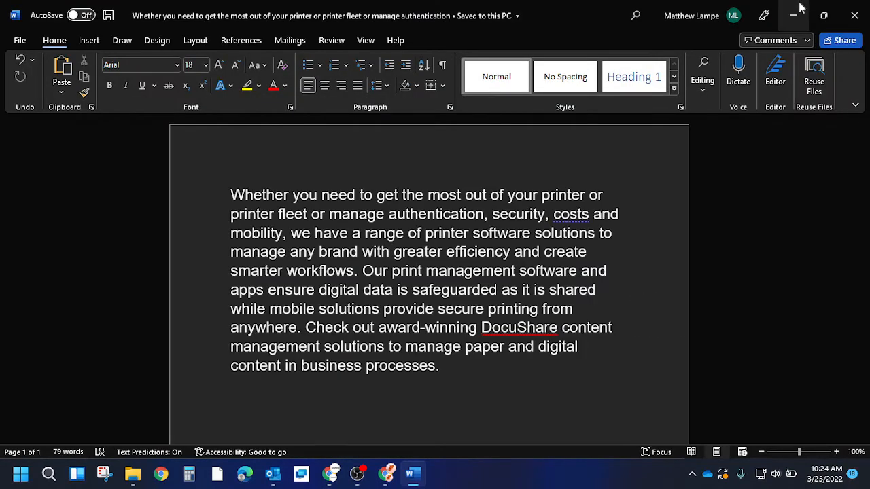
{"action": "left_click", "coordinate": [160, 473]}
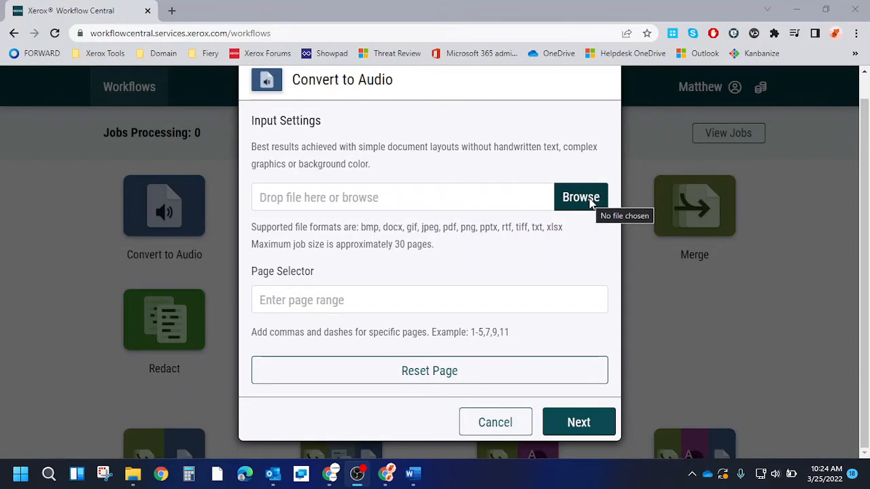
Upload the saved Word document from Downloads as the Convert to Audio input.
{"action": "left_click", "coordinate": [580, 197]}
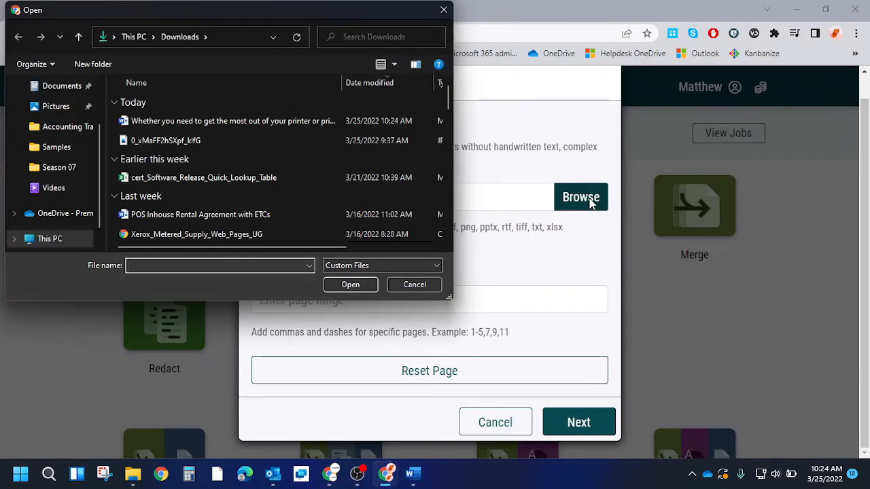
{"action": "left_click", "coordinate": [413, 284]}
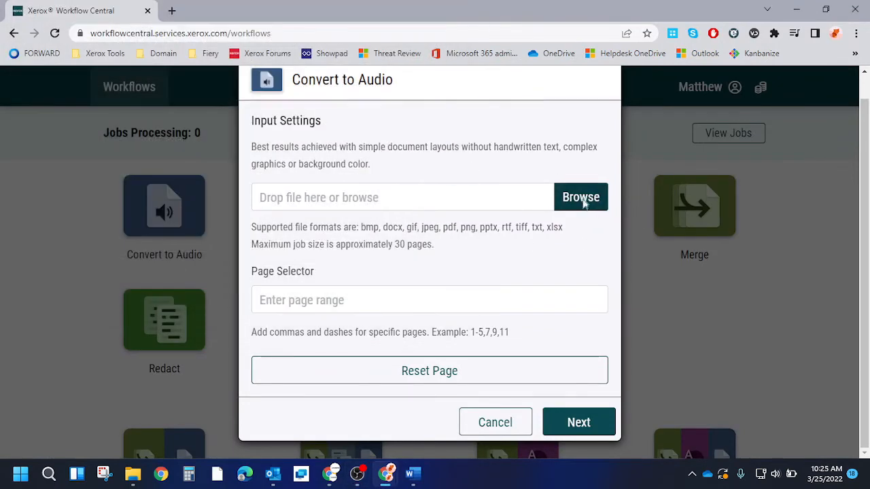
{"action": "left_click", "coordinate": [580, 198]}
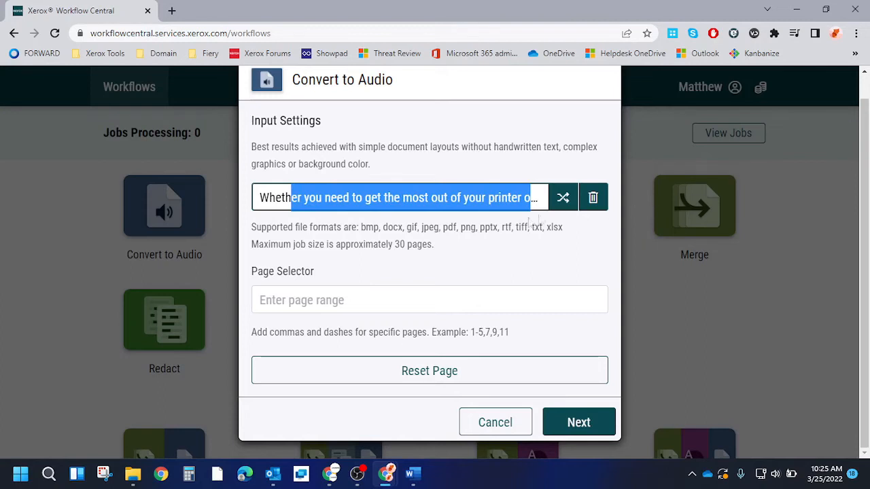
{"action": "left_click", "coordinate": [579, 421]}
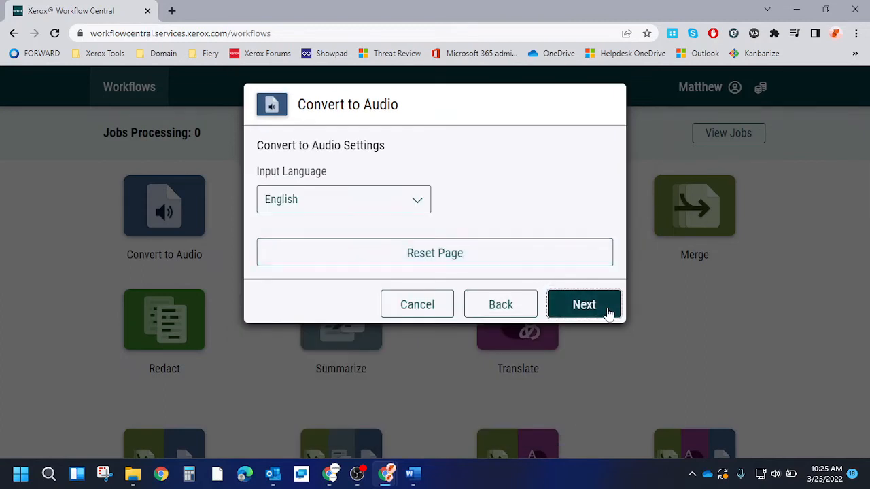
Keep English input and Download output, then run the audio conversion job.
{"action": "left_click", "coordinate": [584, 305]}
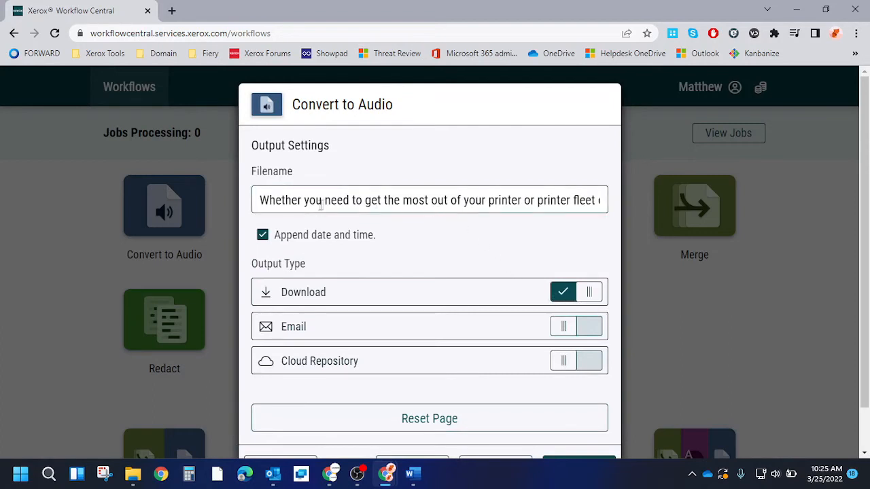
{"action": "scroll", "scroll_direction": "down", "scroll_amount": 3}
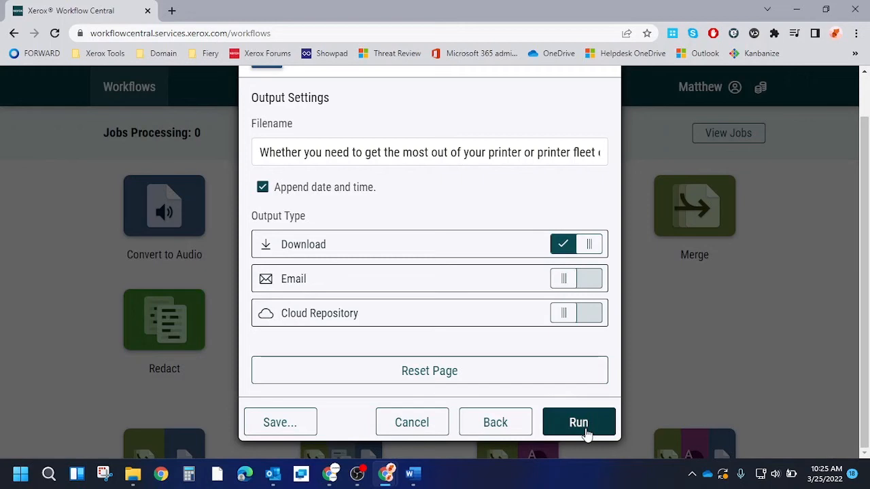
{"action": "left_click", "coordinate": [579, 421]}
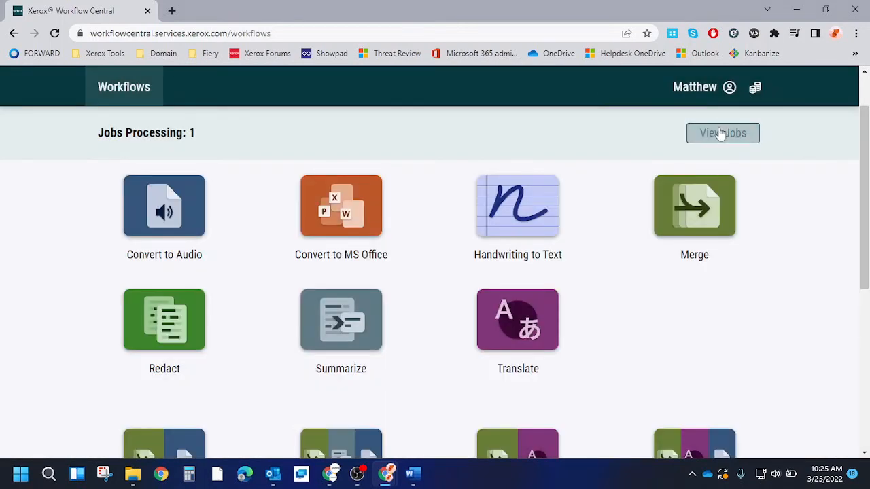
From View Jobs, save the completed job's MP3 to the Downloads folder.
{"action": "left_click", "coordinate": [722, 133]}
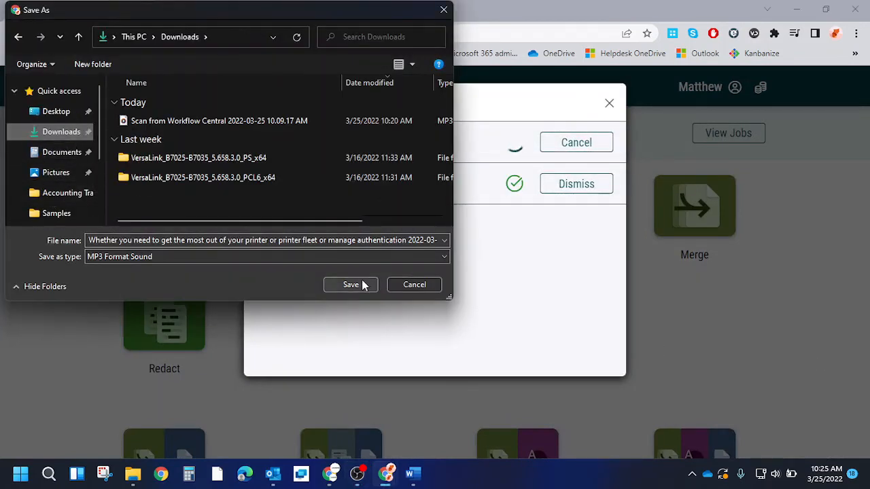
{"action": "left_click", "coordinate": [351, 284]}
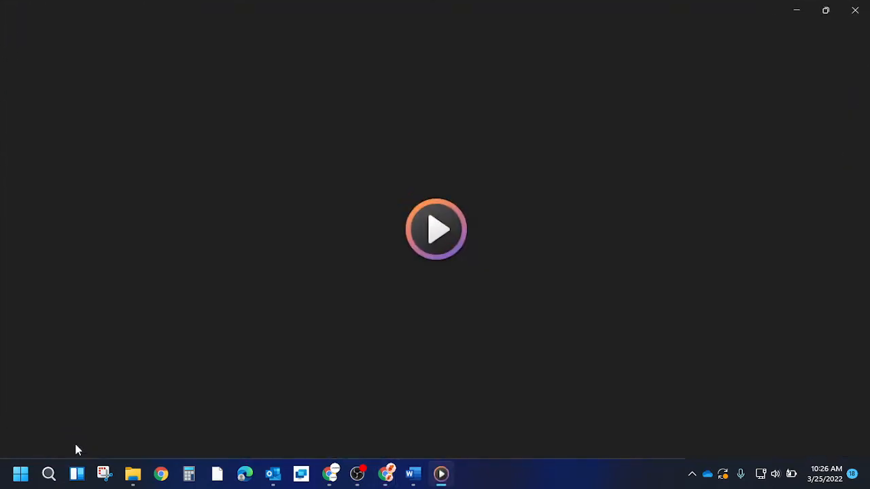
Play the converted printer-software MP3 and skip ahead to near its end.
{"action": "left_click", "coordinate": [434, 228]}
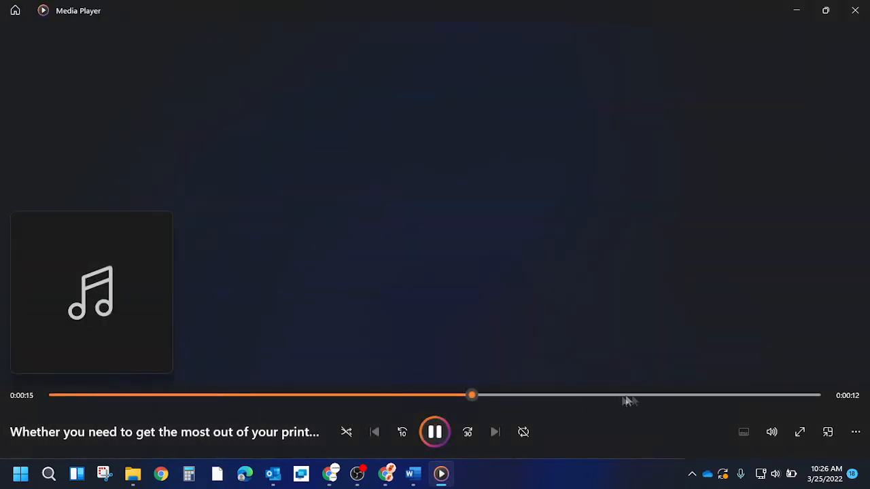
{"action": "left_click_drag", "start_coordinate": [472, 394], "coordinate": [707, 394]}
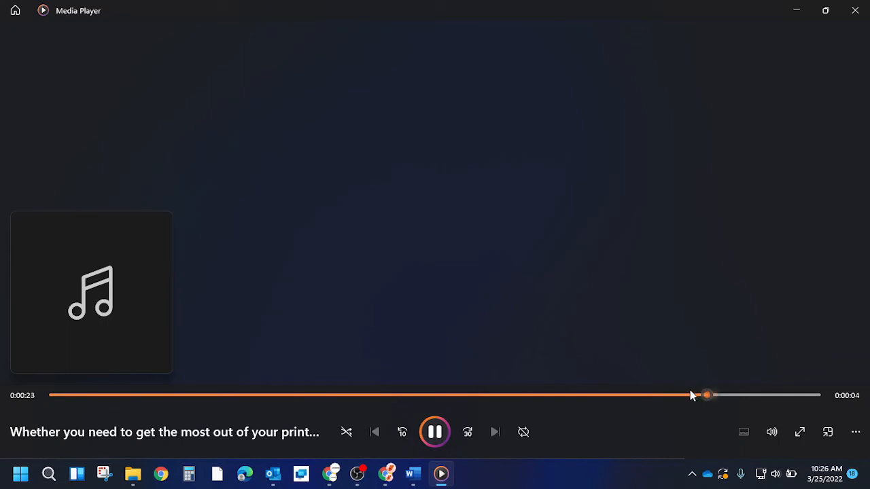